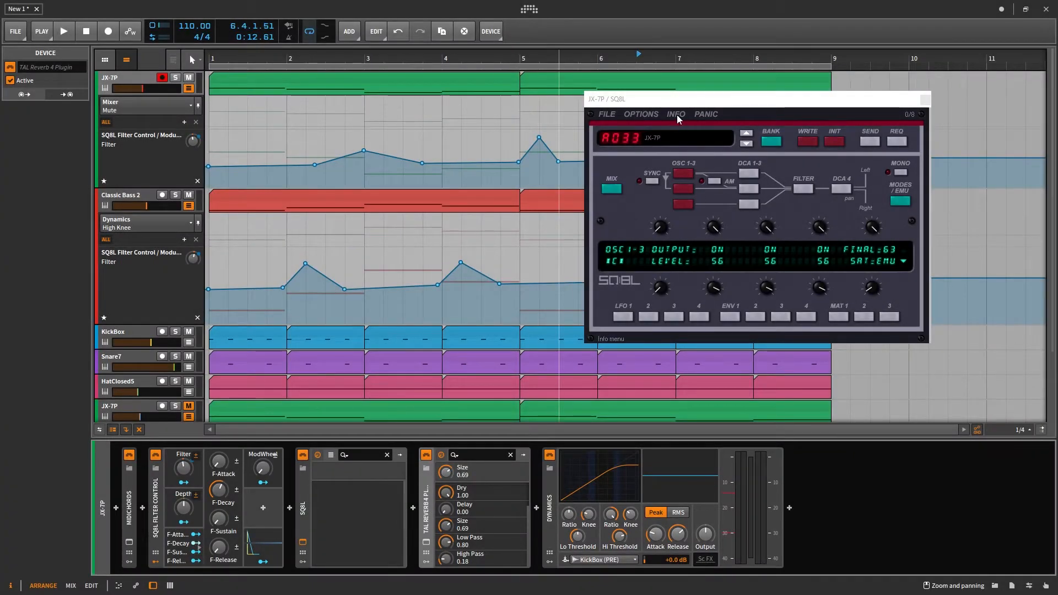
# Show the SQ8L synth's About screen from its INFO menu
pyautogui.click(675, 113)
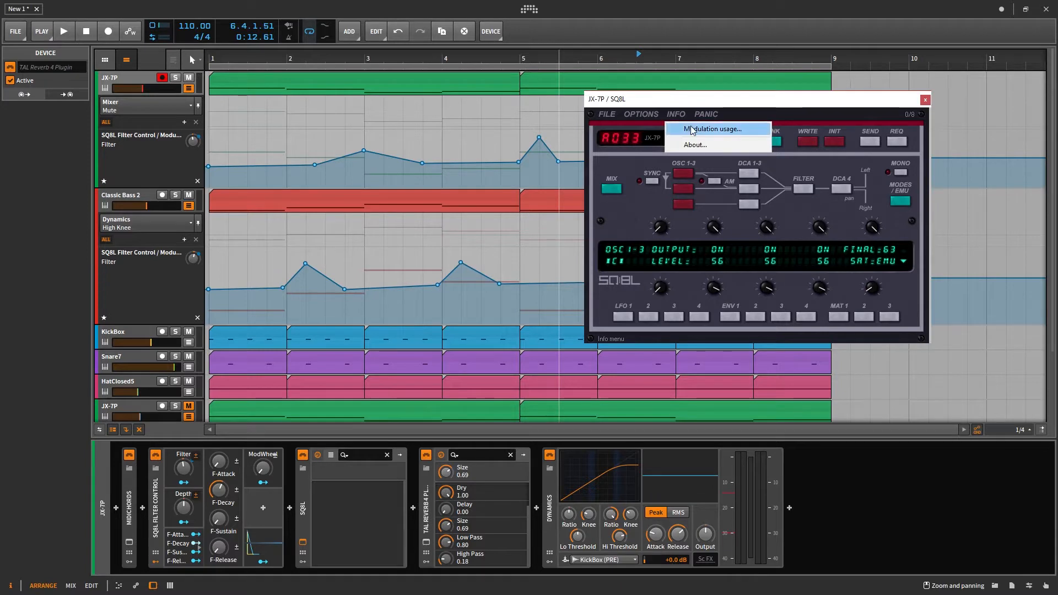
pyautogui.click(695, 144)
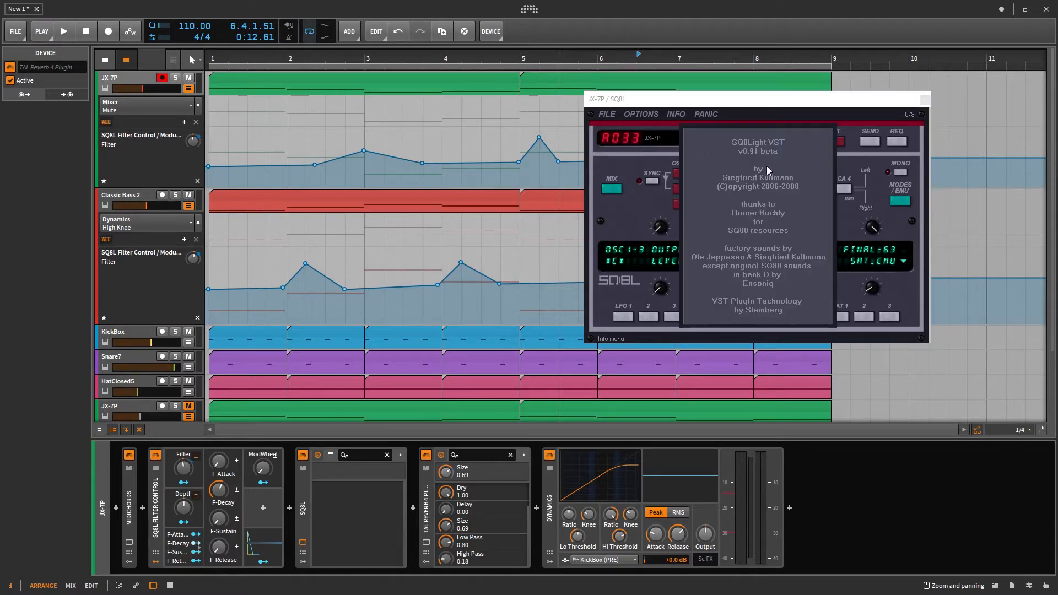
pyautogui.moveTo(804, 265)
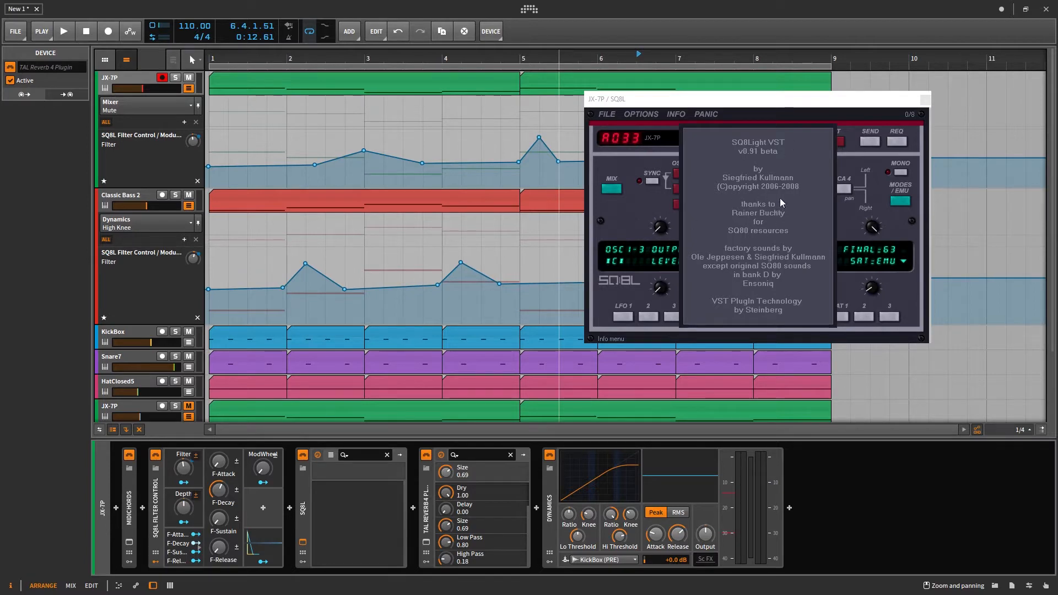
pyautogui.moveTo(767, 222)
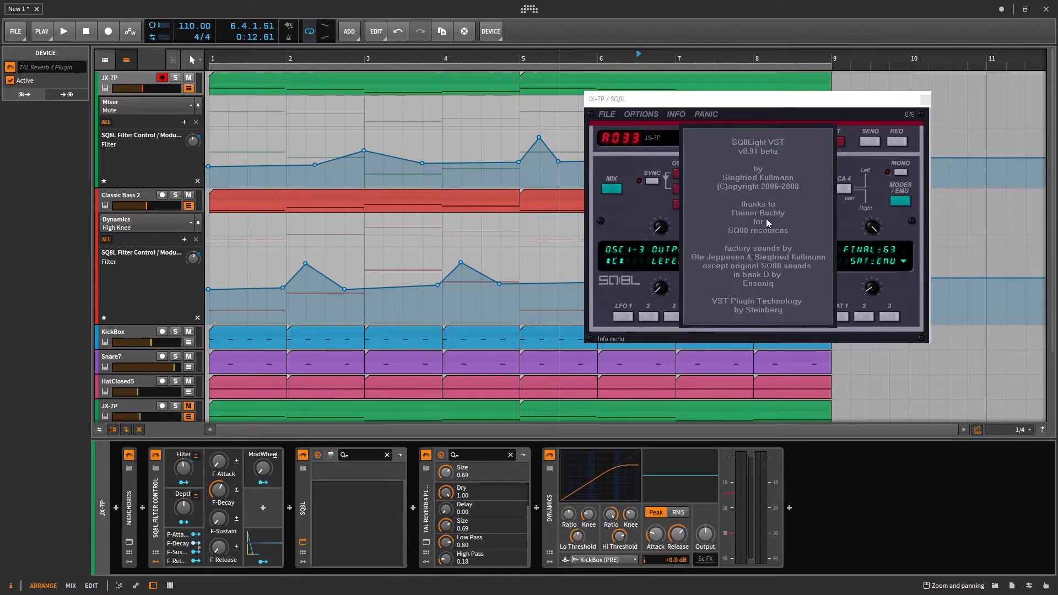
pyautogui.moveTo(748, 158)
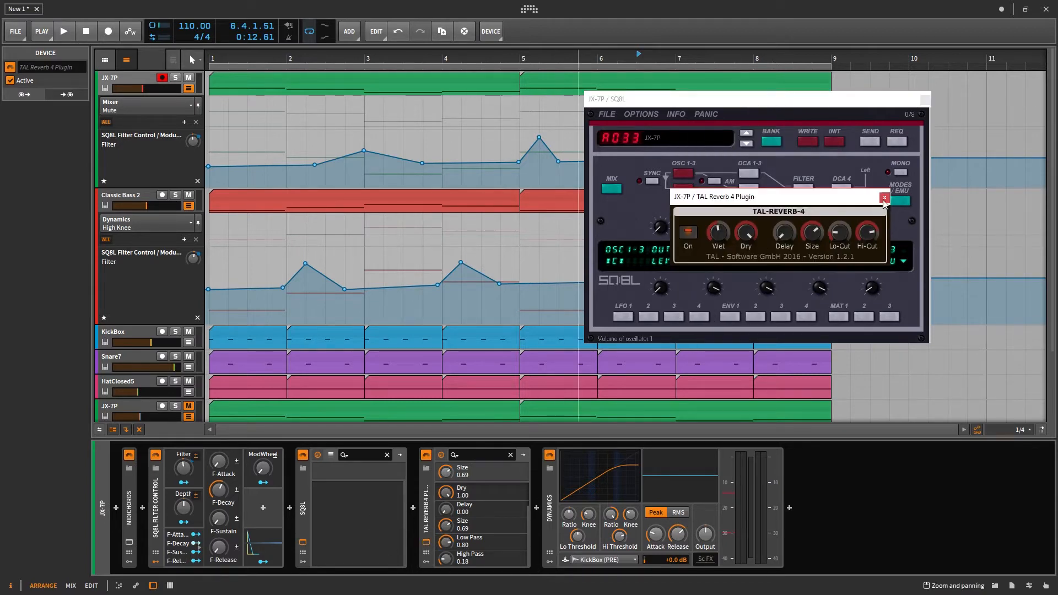
# Close the TAL Reverb 4 plugin window, leaving the SQ8L window open
pyautogui.click(885, 198)
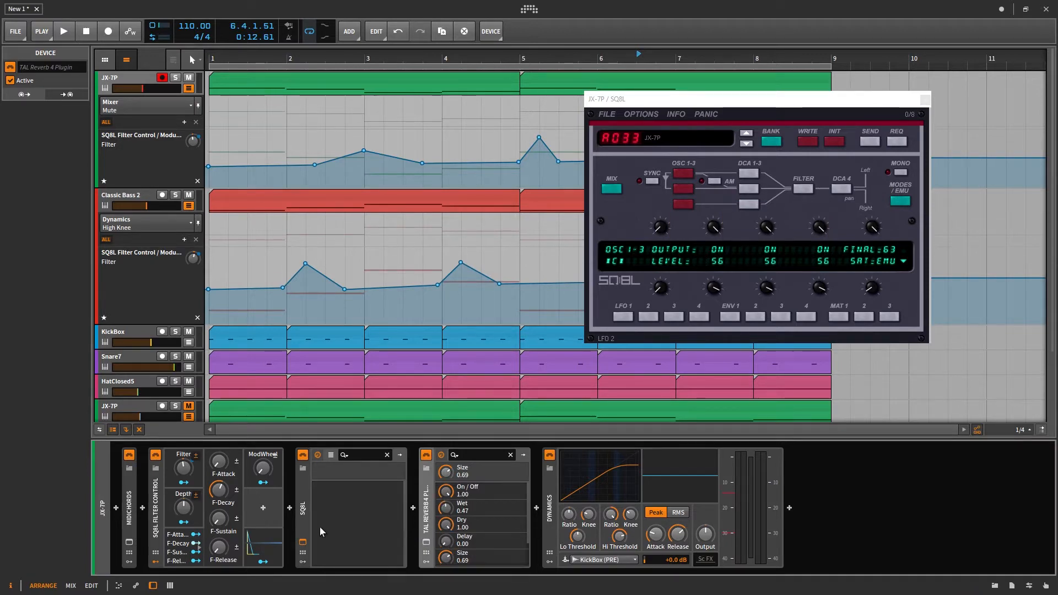
pyautogui.moveTo(322, 478)
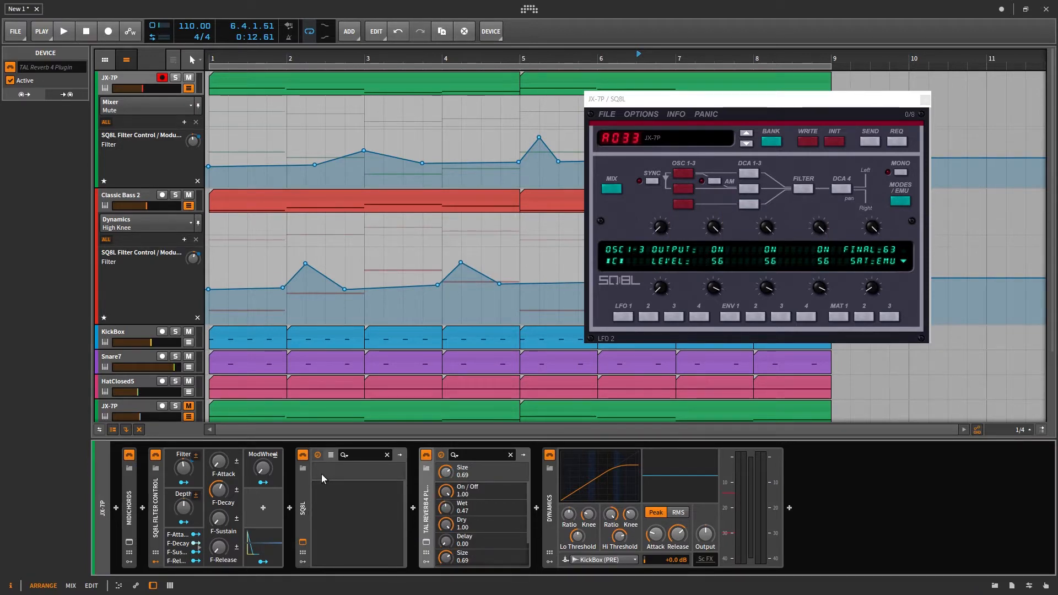
pyautogui.moveTo(355, 517)
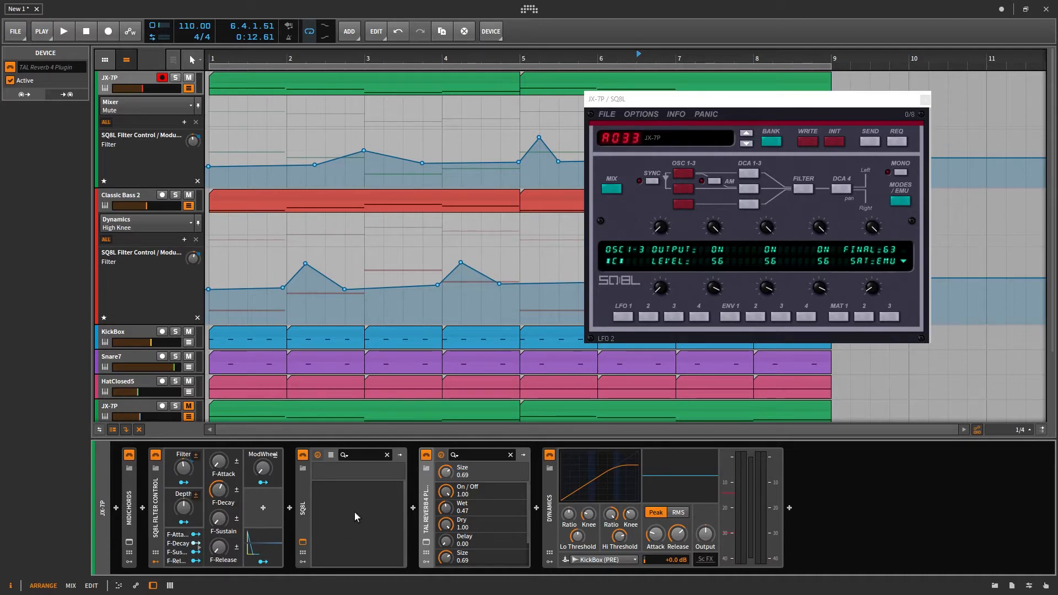
pyautogui.moveTo(349, 521)
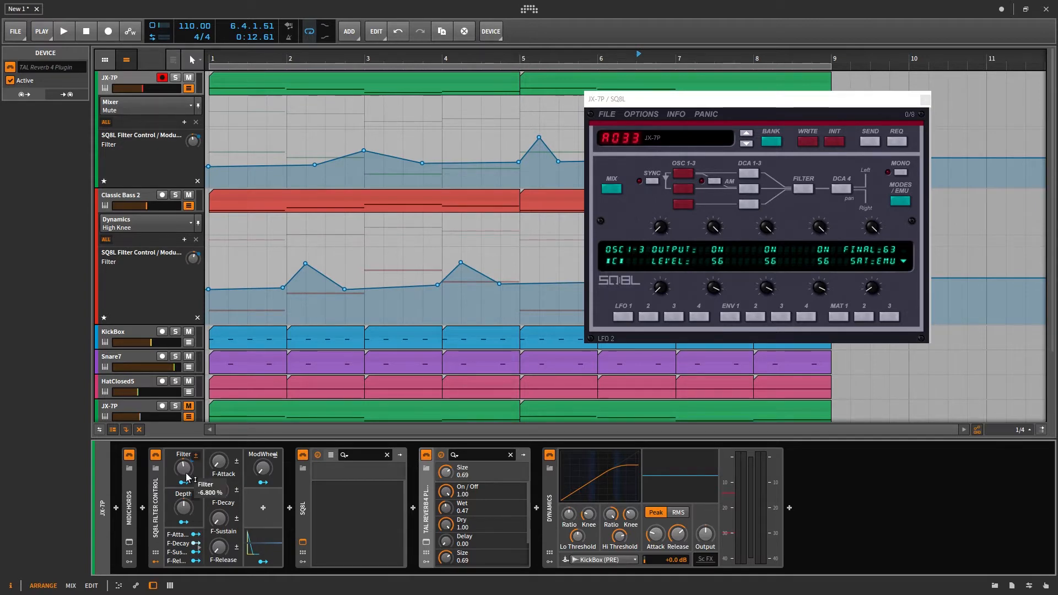
pyautogui.moveTo(189, 478)
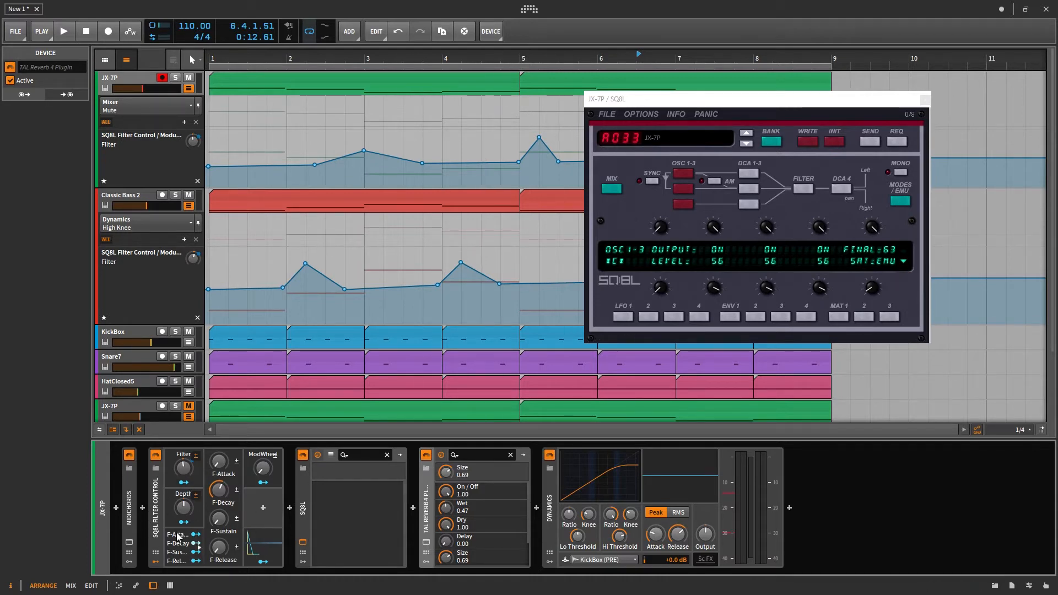
# Audition the filter automation, then show the Classic Bass 2 track's device chain
pyautogui.click(64, 31)
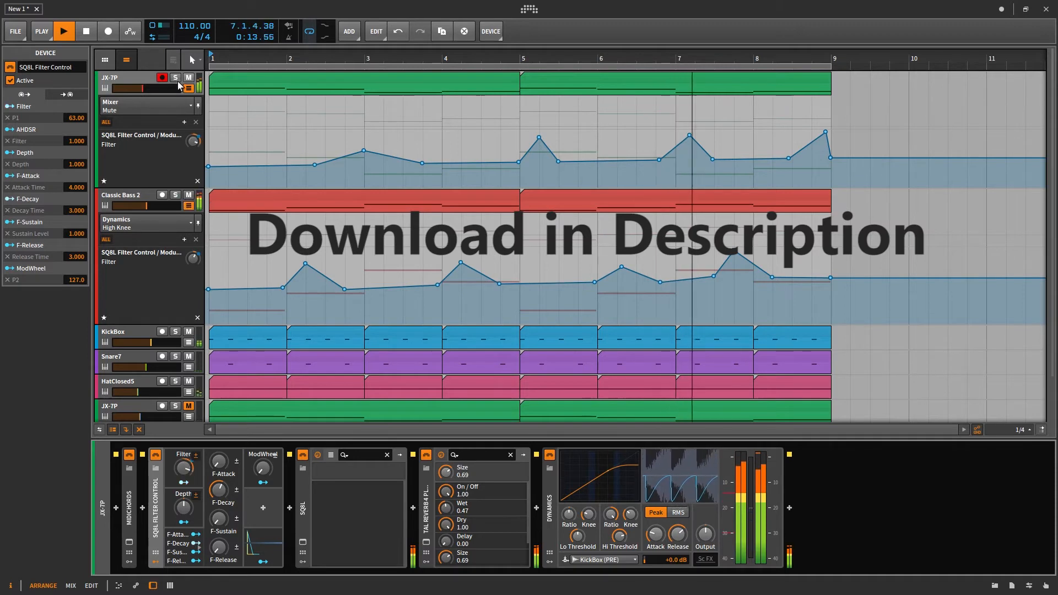
pyautogui.click(175, 77)
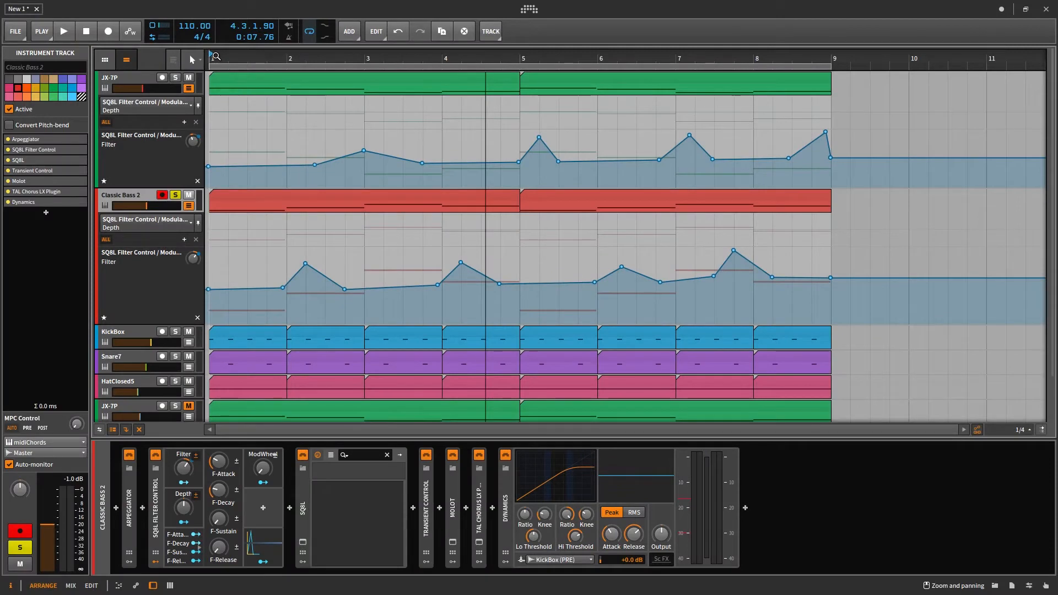
pyautogui.click(64, 30)
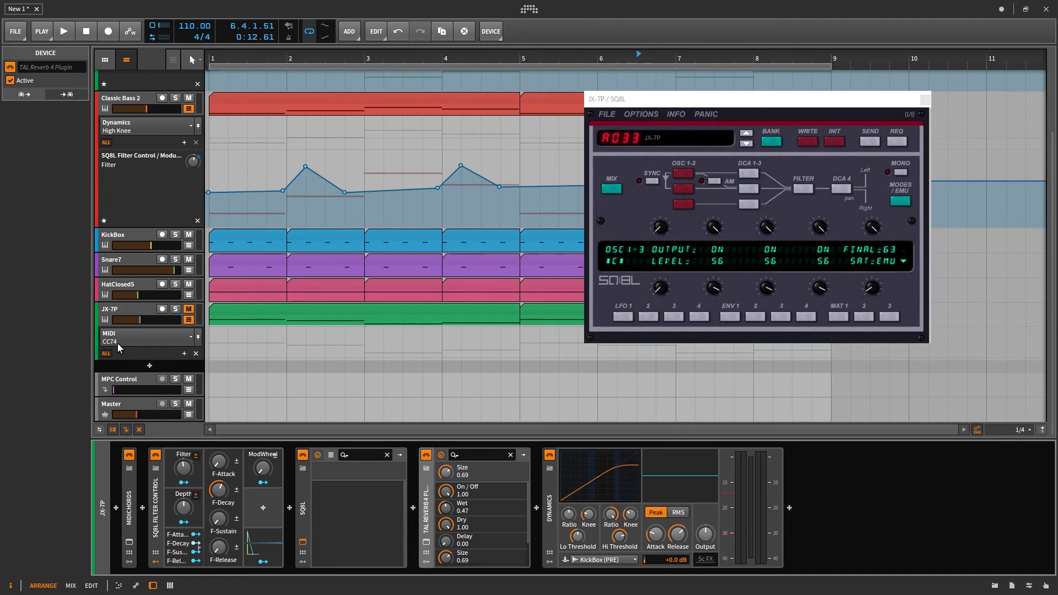
pyautogui.moveTo(130, 344)
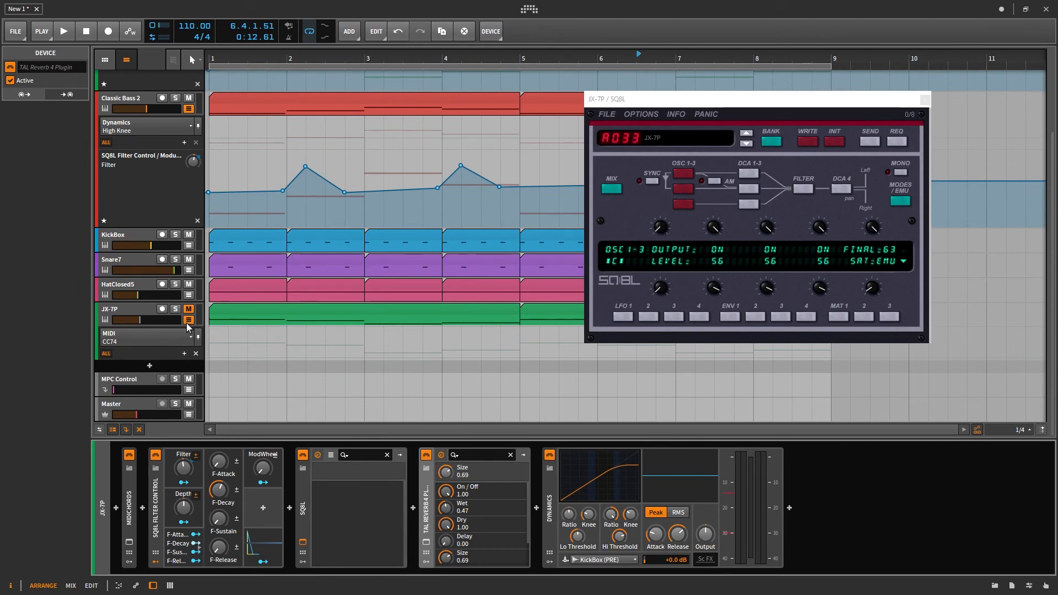
pyautogui.moveTo(183, 332)
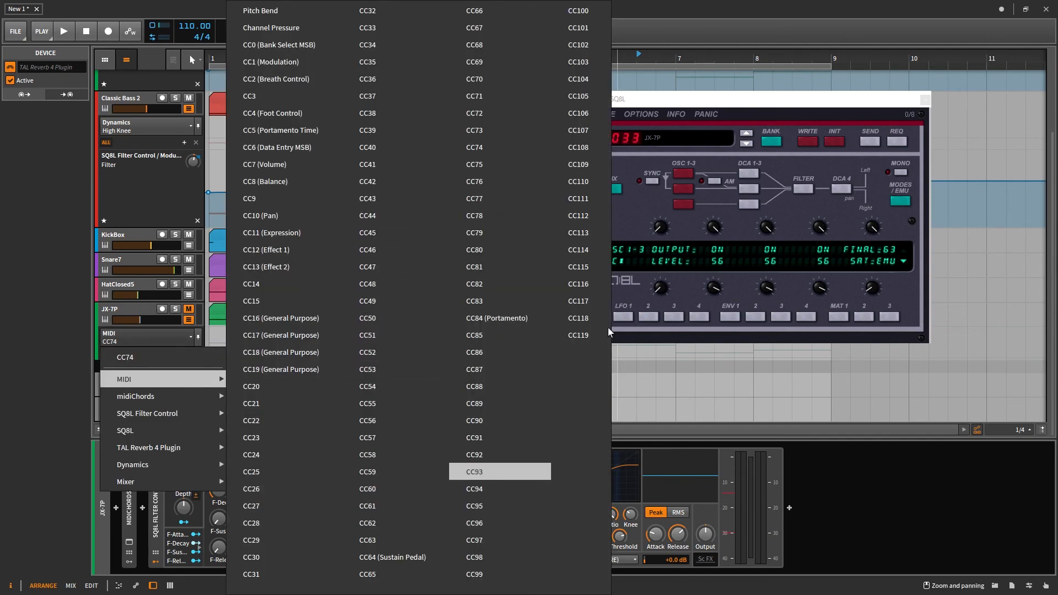
pyautogui.click(474, 472)
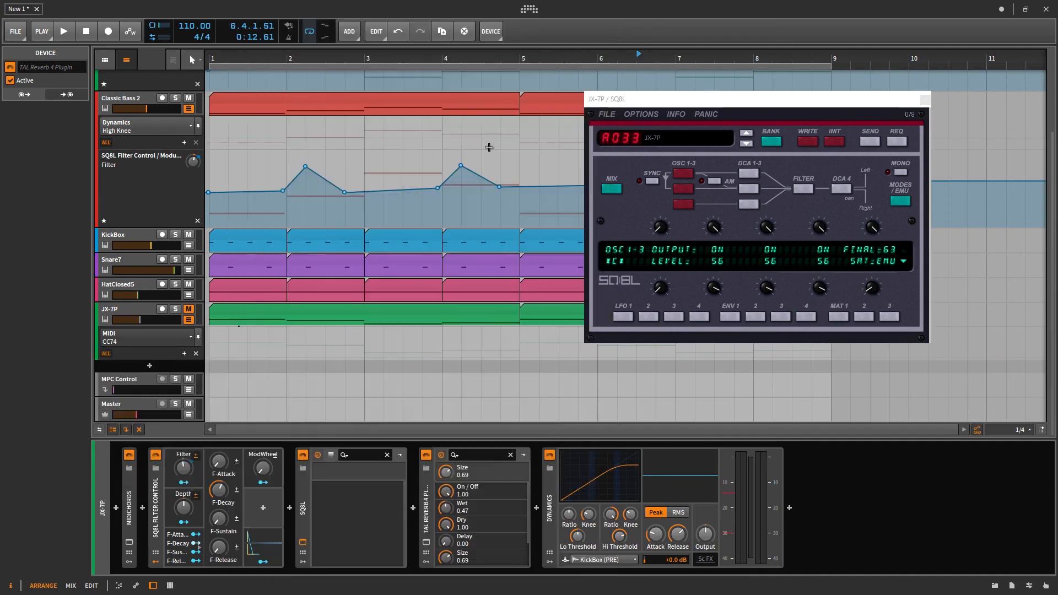